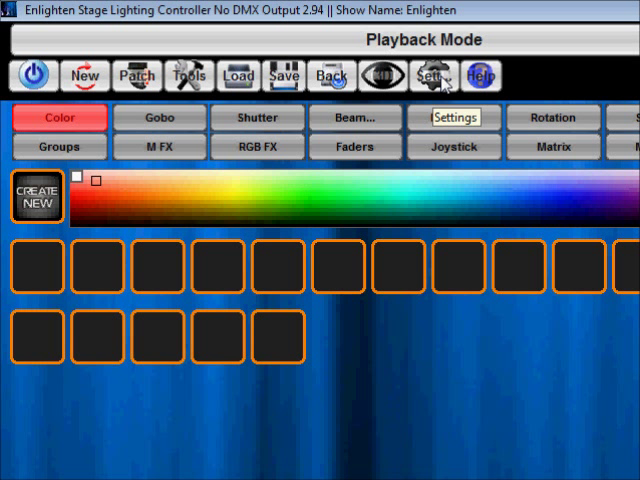
- Show the Service page with the Intro, song 1, Song 2 and other cue stack buttons
left_click(434, 76)
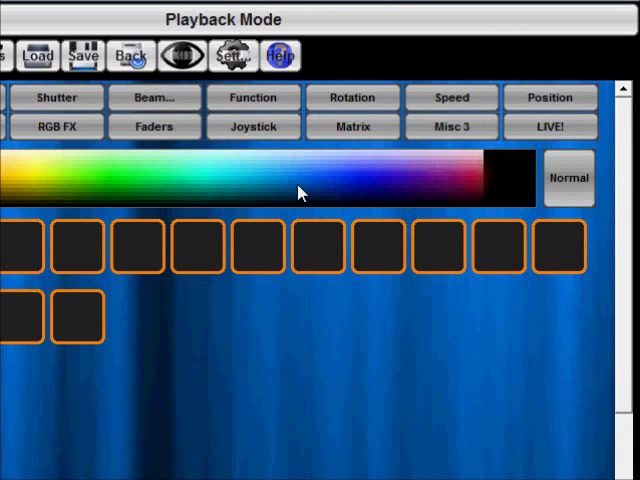
mouse_move(427, 215)
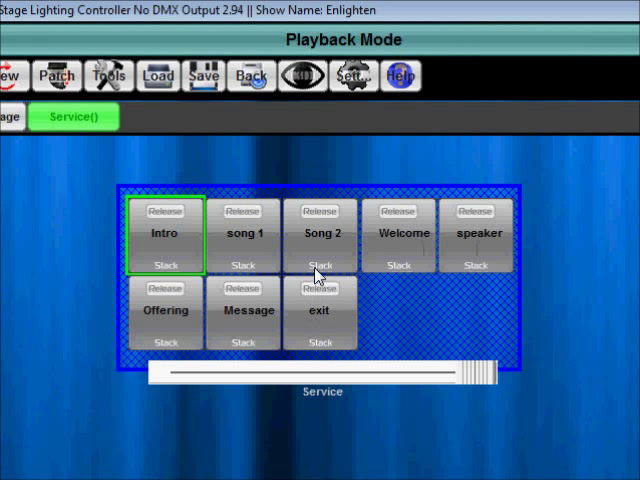
mouse_move(318, 264)
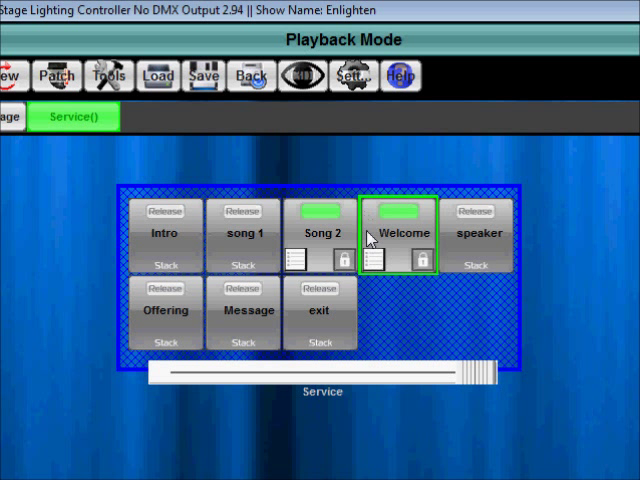
mouse_move(372, 248)
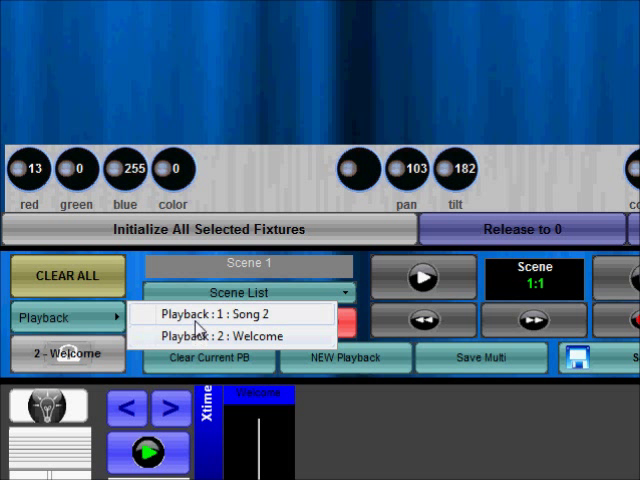
- Make Playback 1: Song 2 the controlled playback, then return control to Playback 2: Welcome
left_click(217, 313)
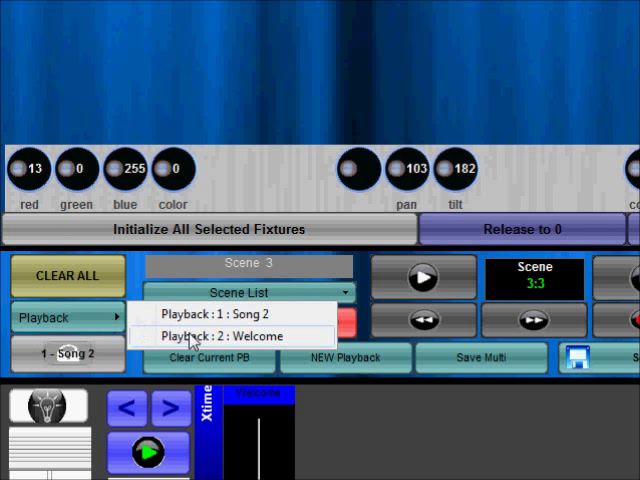
left_click(239, 336)
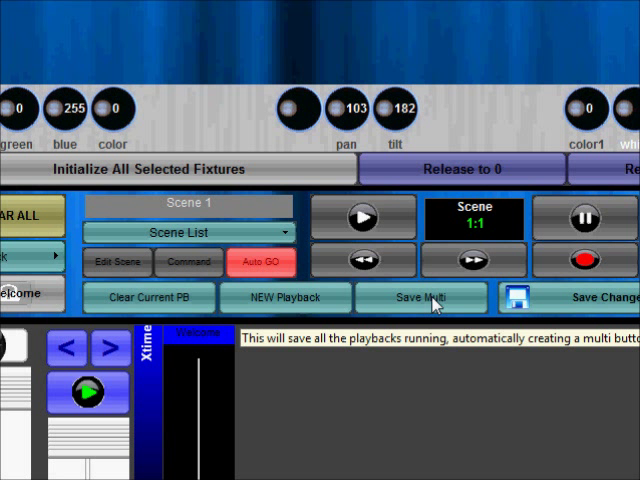
- Save all running playbacks as one multi button named 'New.'
left_click(415, 298)
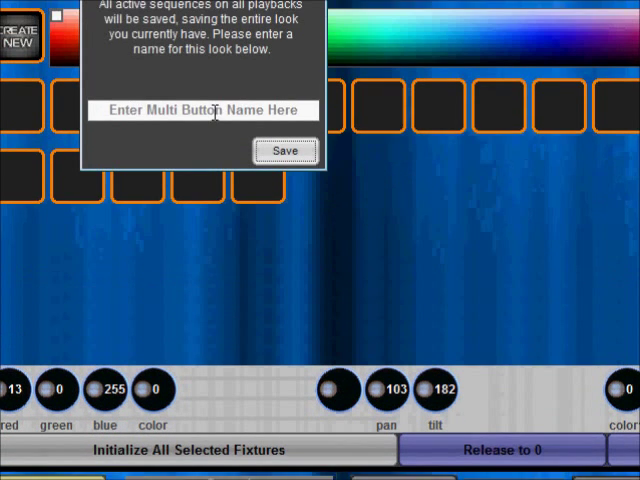
type("New.")
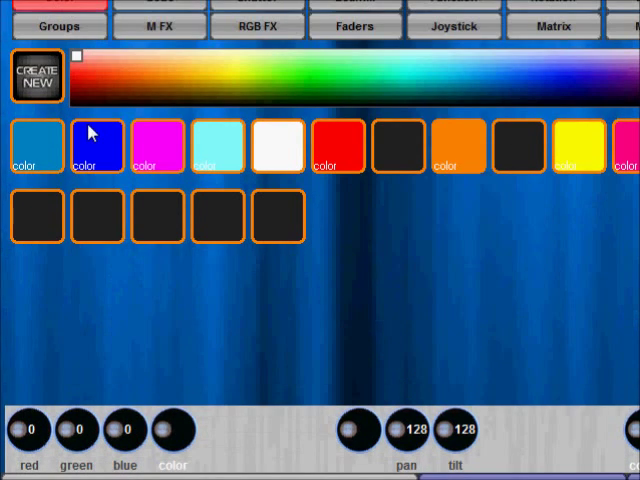
- Step through the Shutter and Beam preset pages to the empty Function presets page
scroll("down", 3)
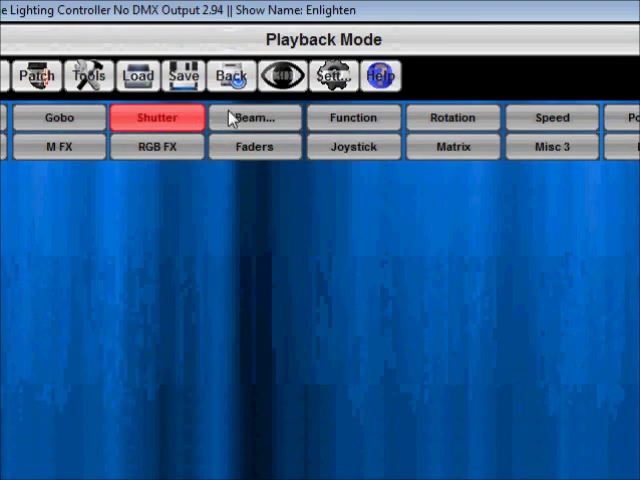
left_click(253, 117)
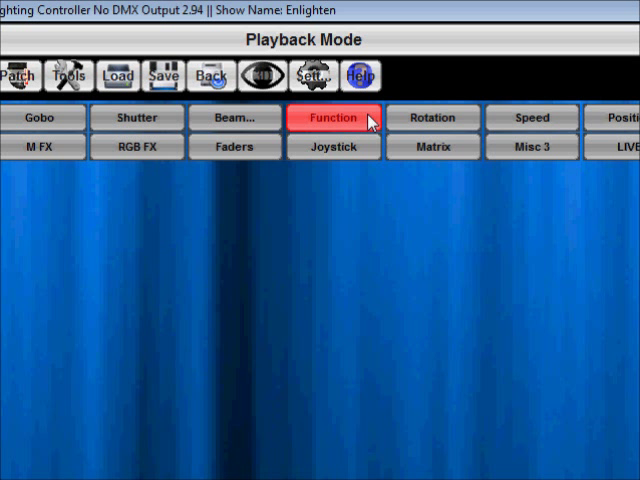
left_click(333, 118)
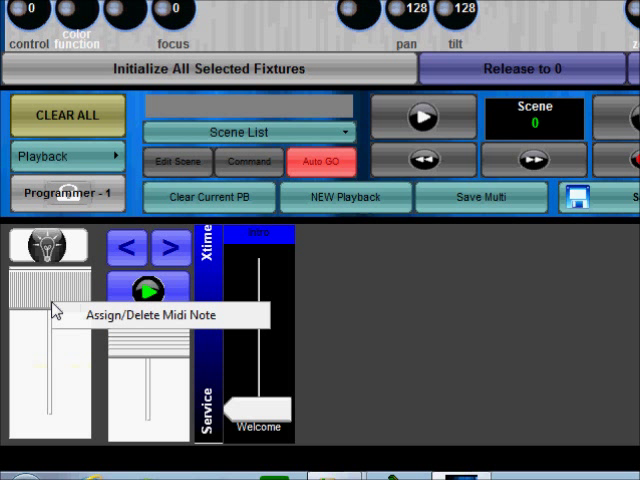
mouse_move(327, 283)
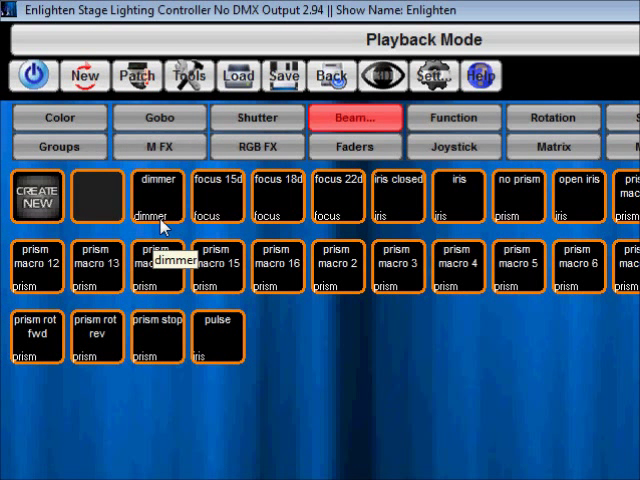
mouse_move(388, 228)
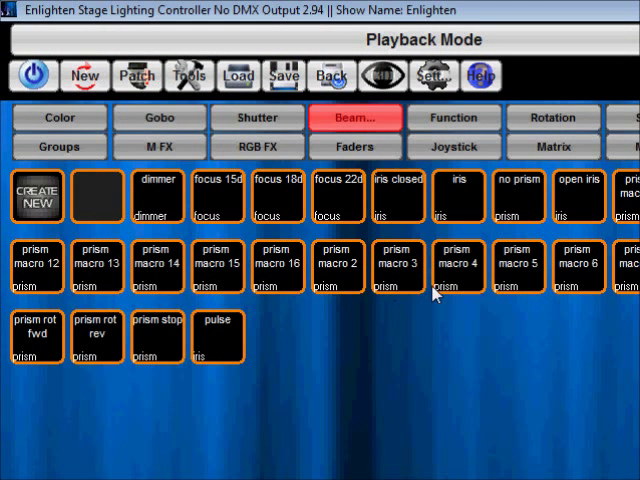
mouse_move(176, 356)
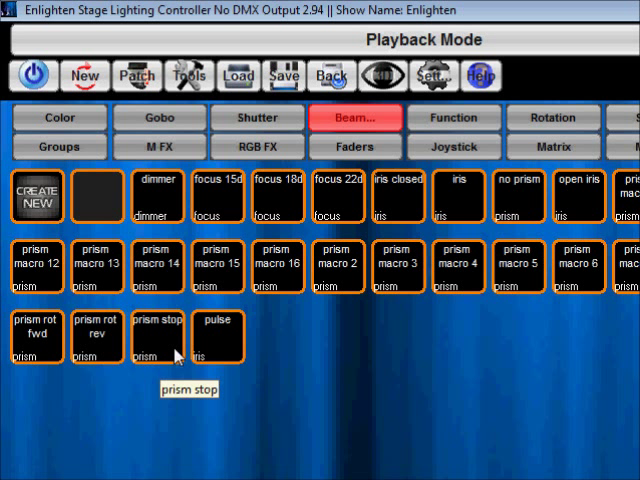
- Show the Function control group, briefly returning to Beam, then back to Function
left_click(454, 118)
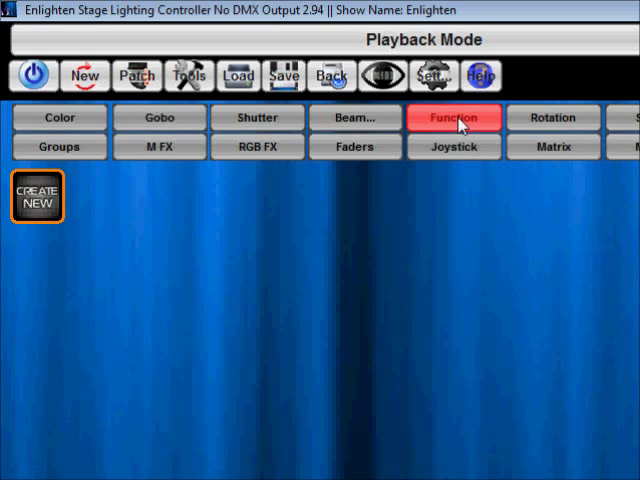
left_click(355, 117)
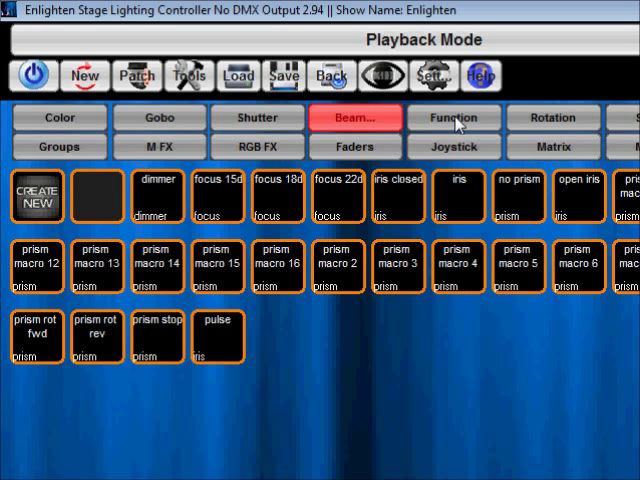
left_click(453, 118)
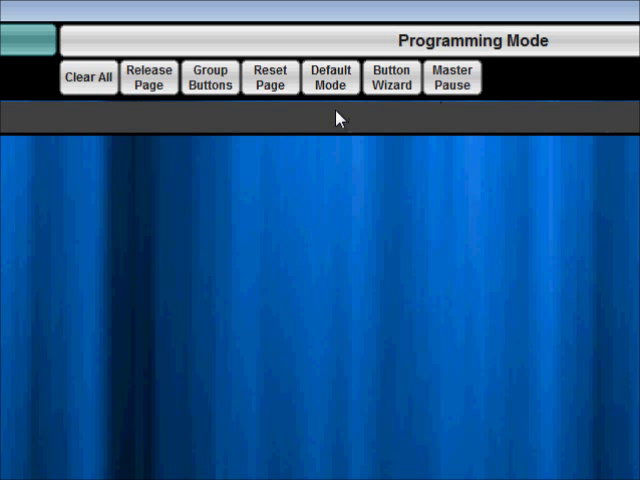
mouse_move(203, 28)
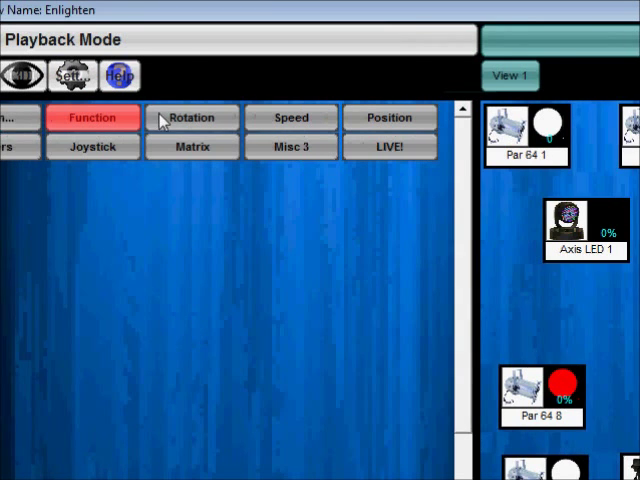
- Show the Disco Matrix window in sound-driven audio mode, then close it
left_click(333, 146)
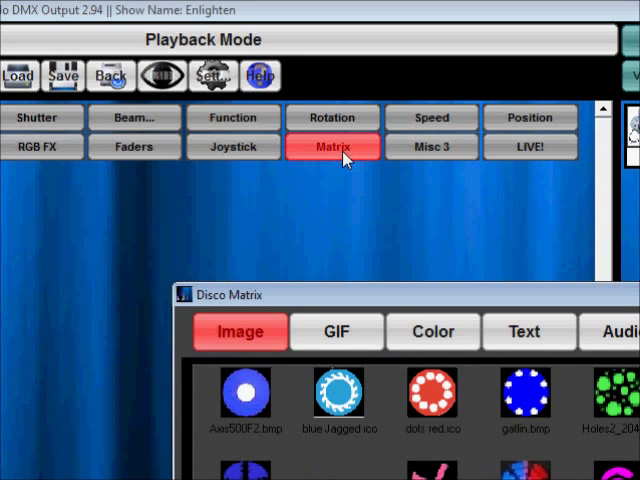
left_click(429, 232)
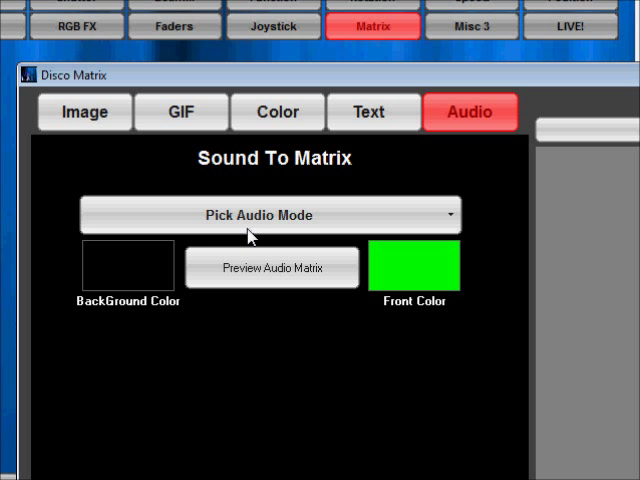
mouse_move(288, 285)
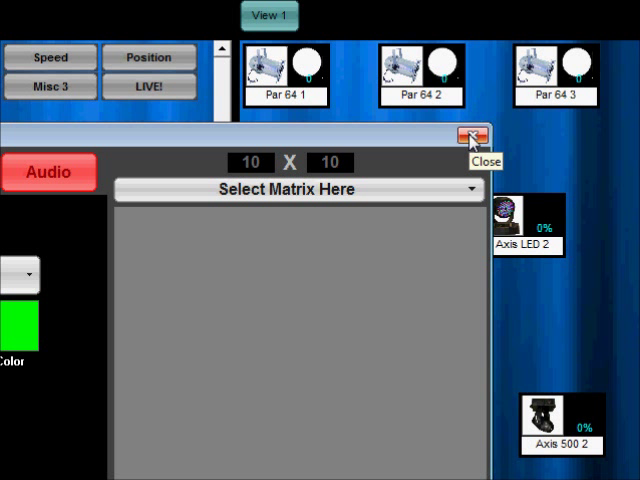
left_click(469, 137)
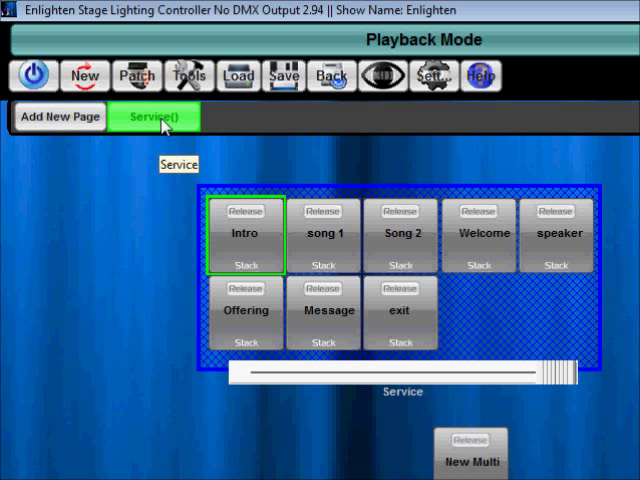
right_click(152, 116)
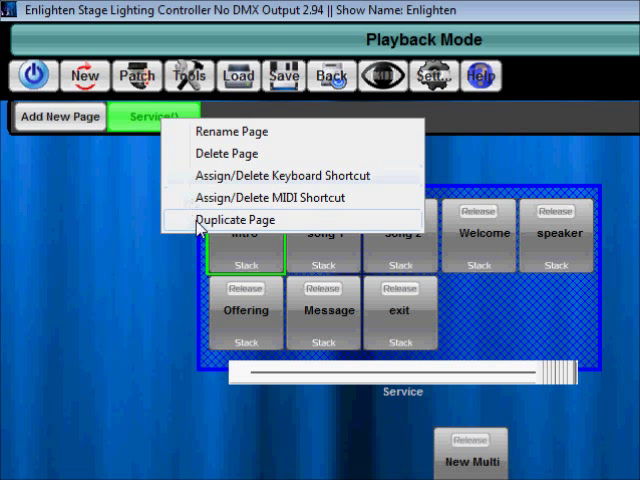
left_click(234, 219)
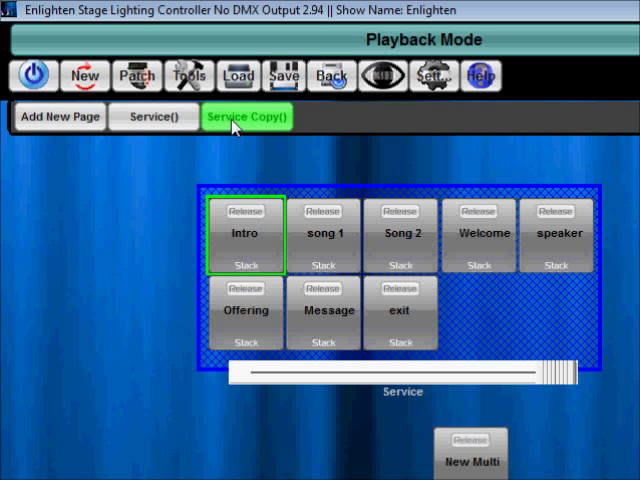
right_click(247, 116)
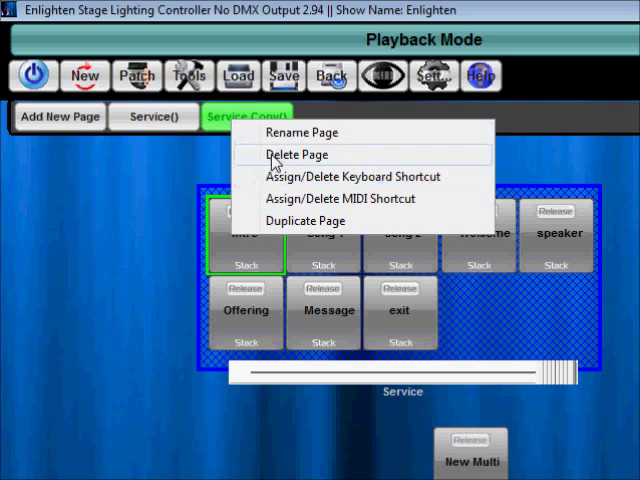
left_click(296, 154)
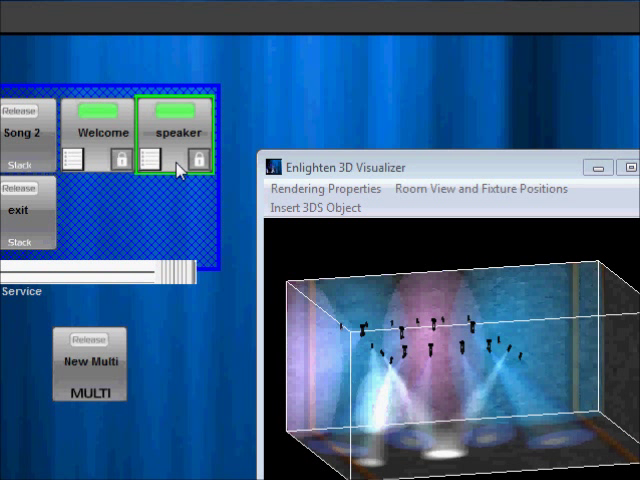
- Trigger the speaker cue stack and view the lit stage in the 3D Visualizer
left_click(178, 131)
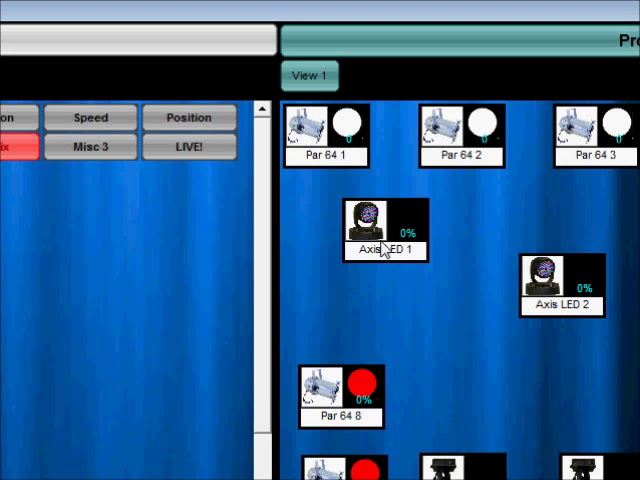
- View Axis LED 1's start channel 13 properties and raise its fixture number to 3
right_click(385, 222)
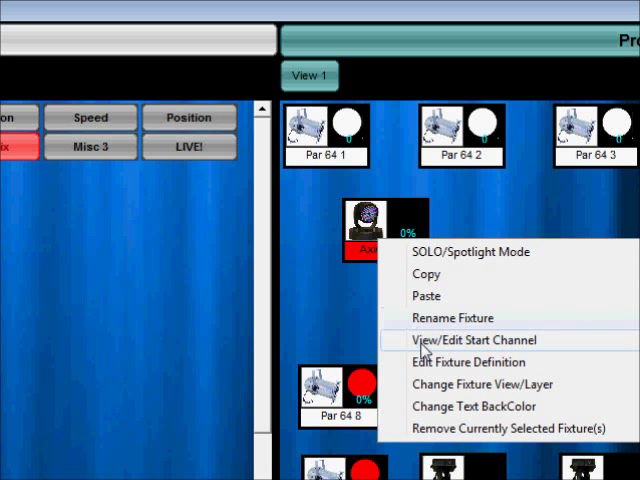
left_click(471, 340)
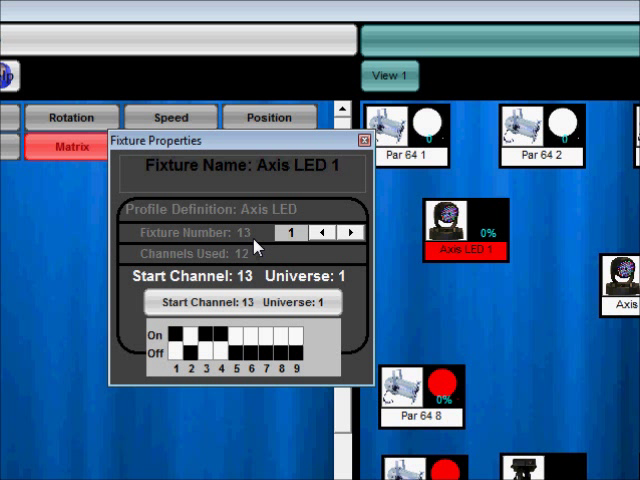
mouse_move(272, 248)
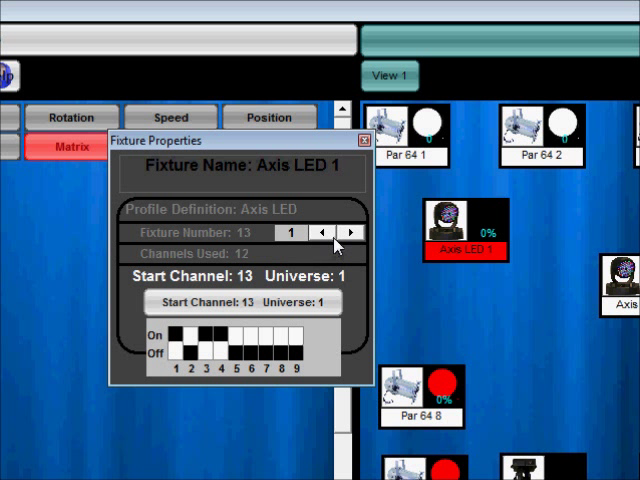
mouse_move(349, 232)
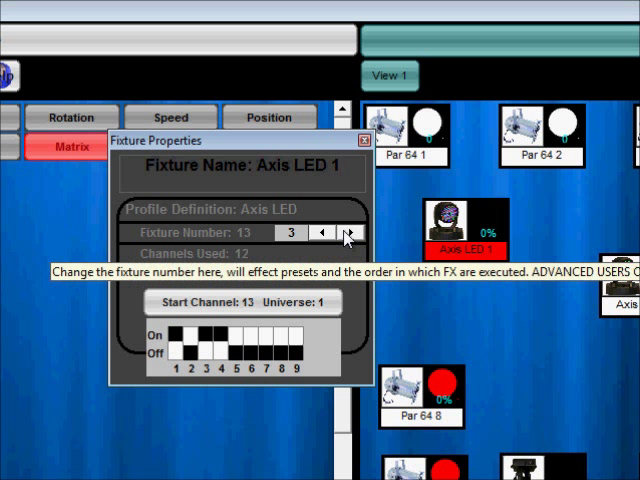
left_click(360, 140)
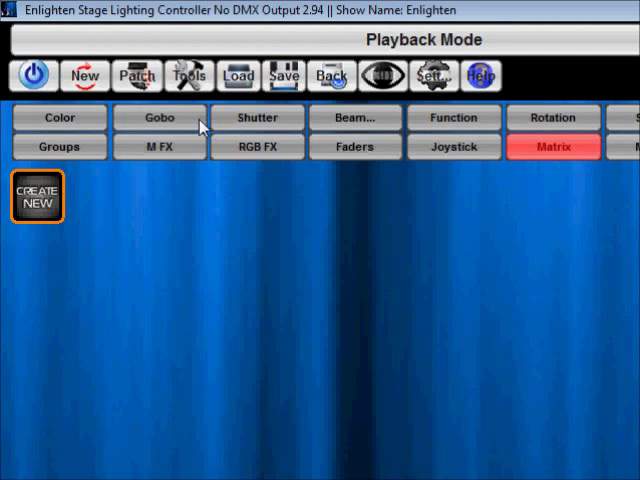
- Show the downloaded fixture profile window with its Select Manufacturer list
left_click(36, 196)
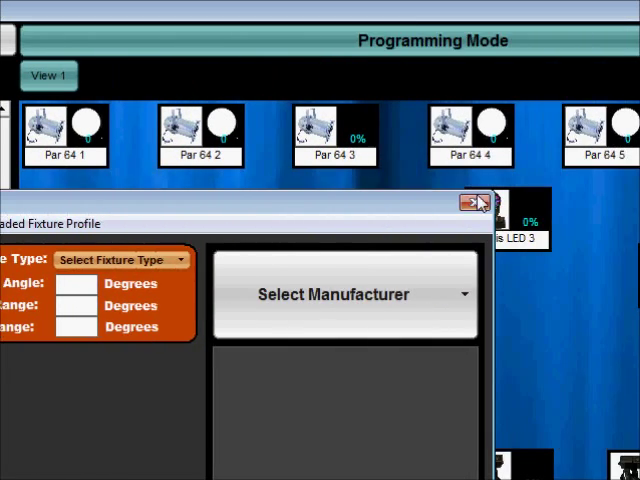
- Close the fixture profile window to return toward the Service page
left_click(474, 203)
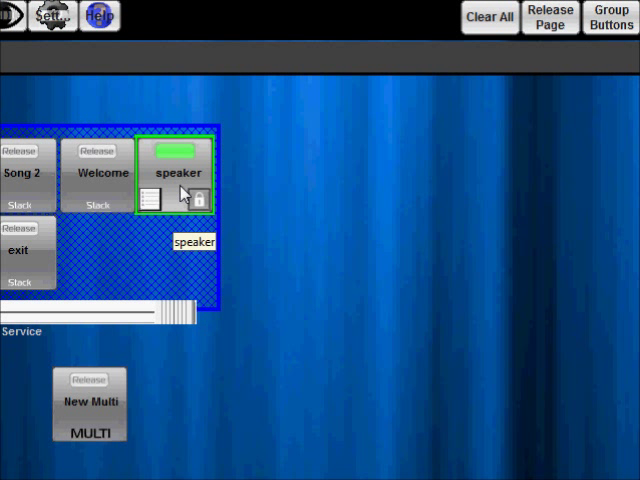
mouse_move(178, 233)
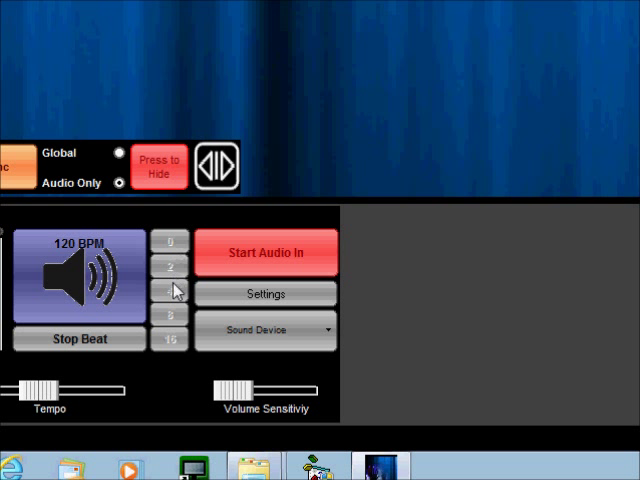
mouse_move(177, 355)
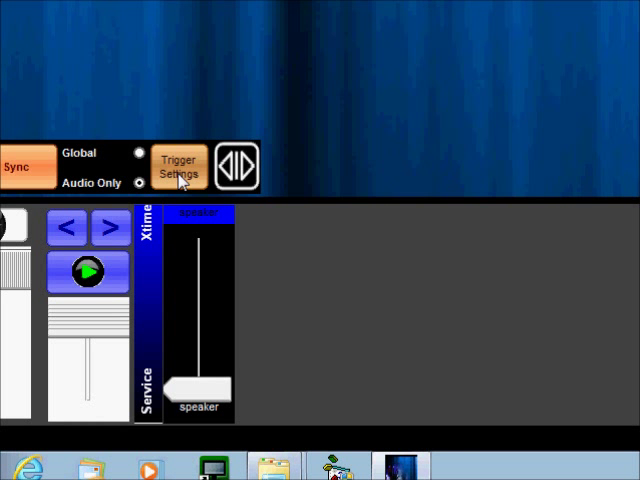
- Show the audio Trigger Settings before returning to the Par 64 and Axis LED fixture layout
left_click(180, 165)
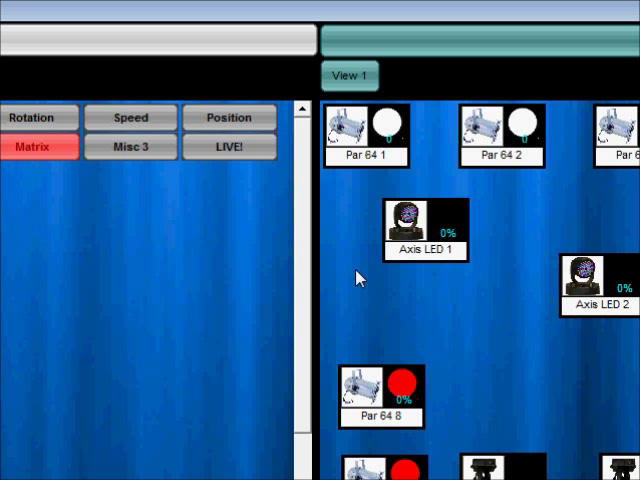
mouse_move(444, 260)
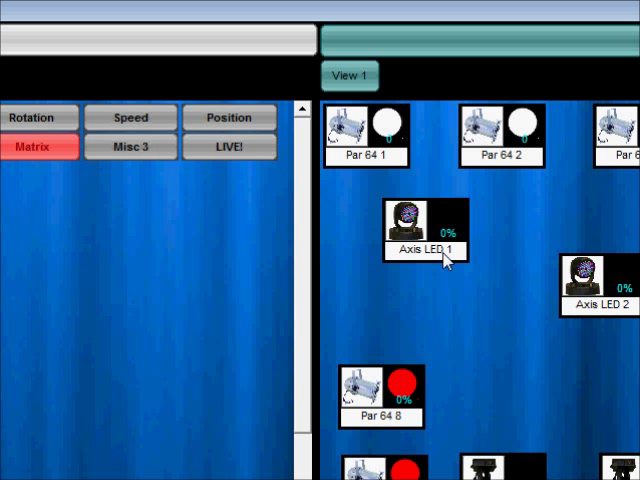
right_click(421, 251)
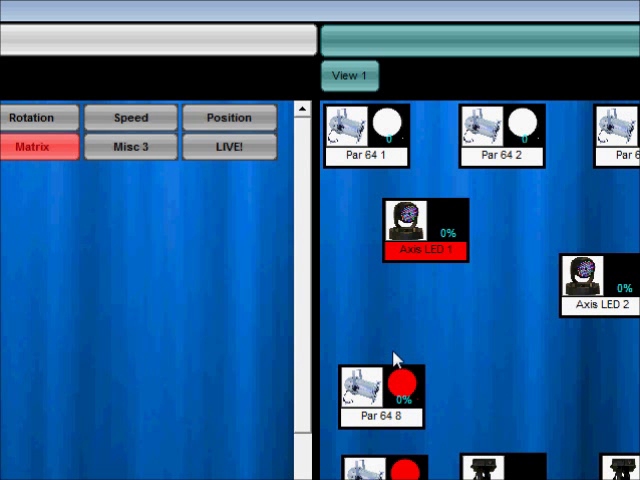
mouse_move(425, 255)
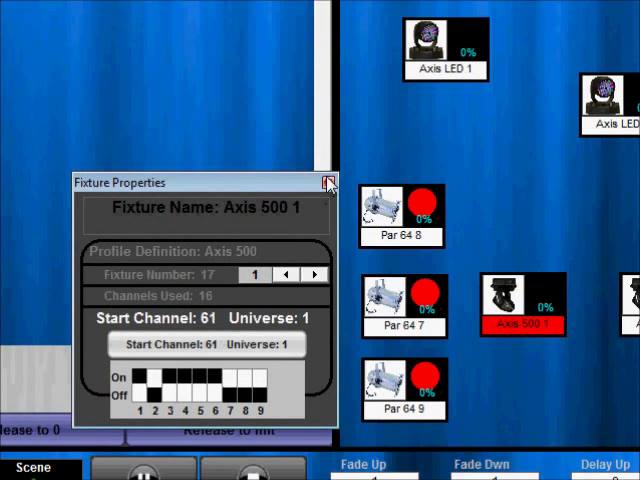
left_click(328, 182)
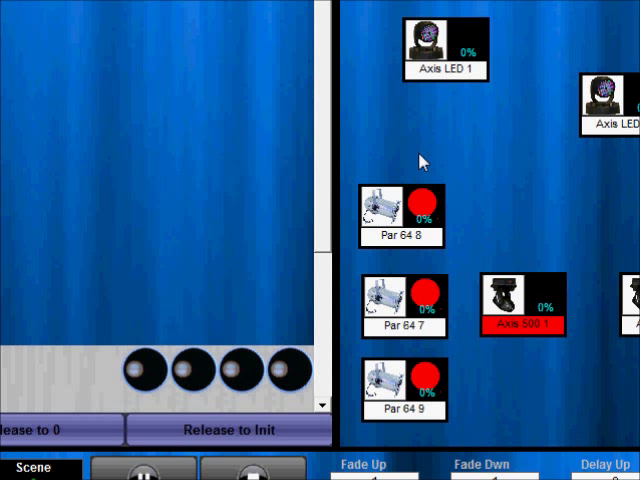